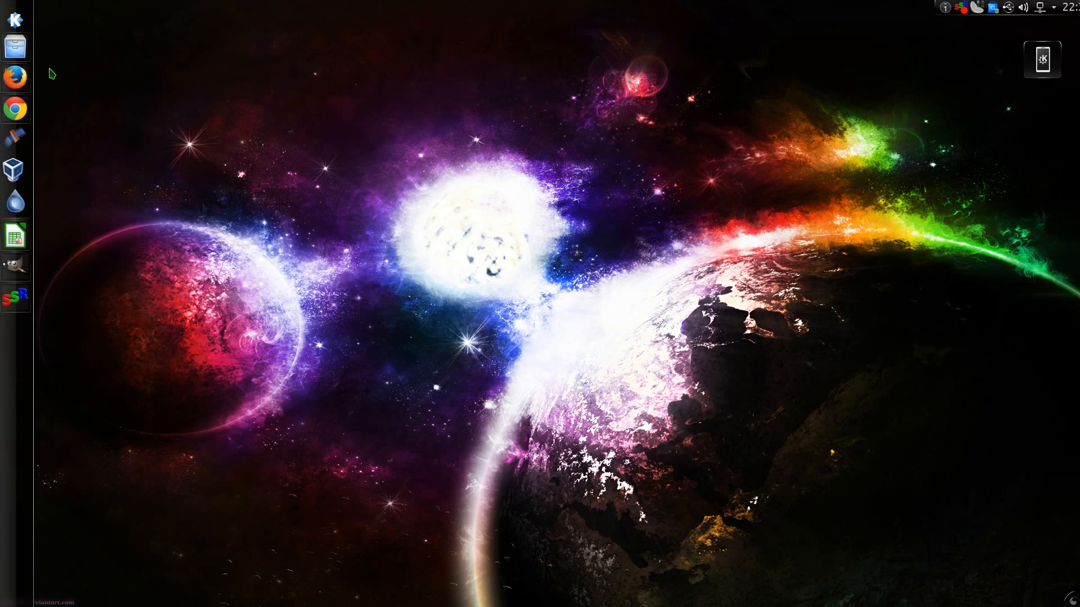
# - Open the file manager, image editor and Chrome, then close Chrome
pyautogui.click(15, 46)
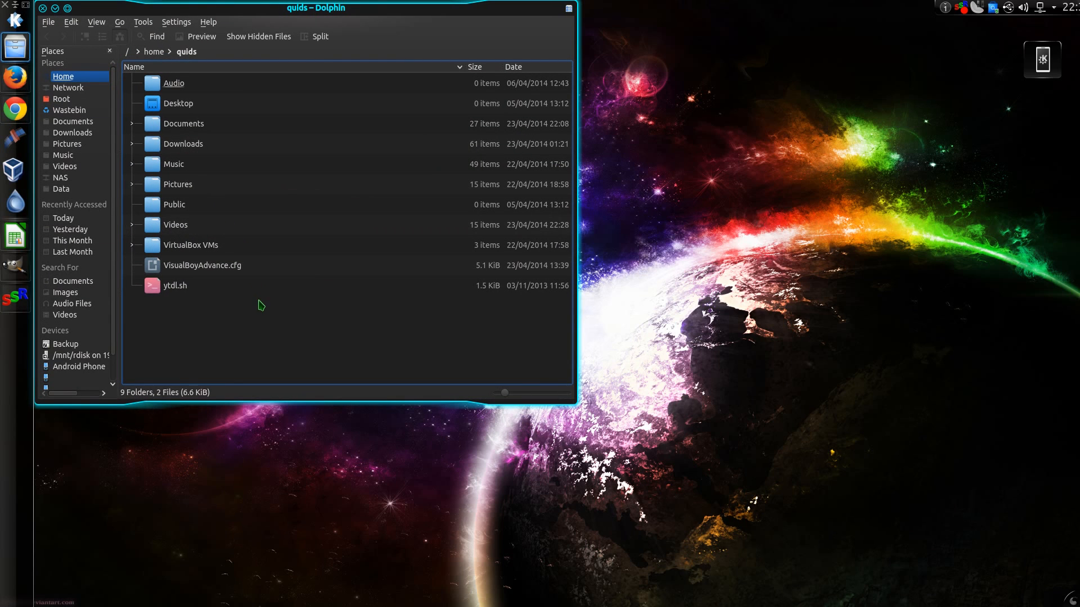
pyautogui.moveTo(213, 311)
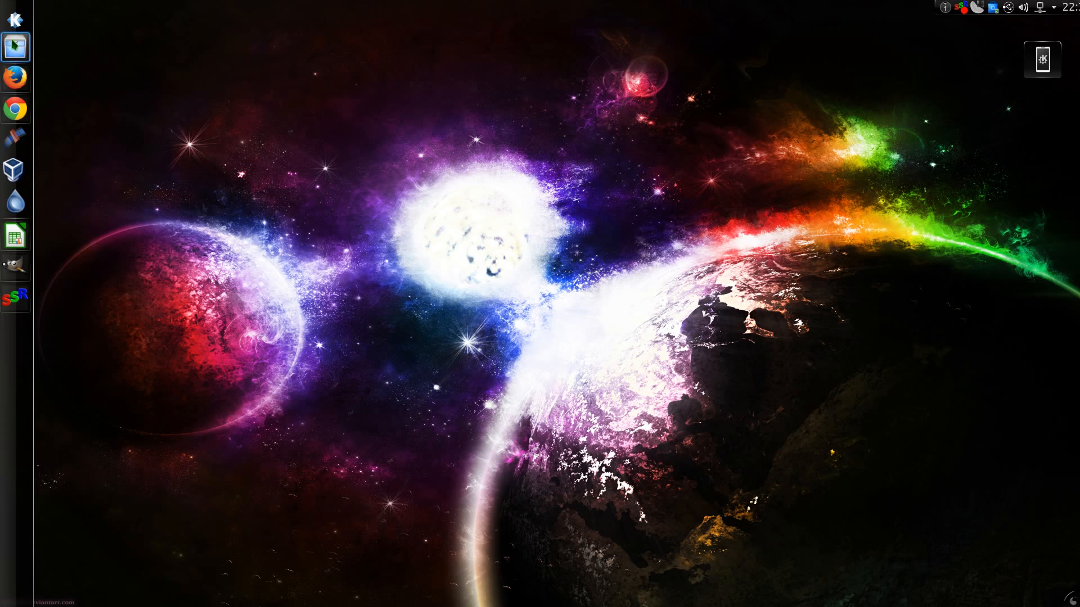
pyautogui.click(13, 265)
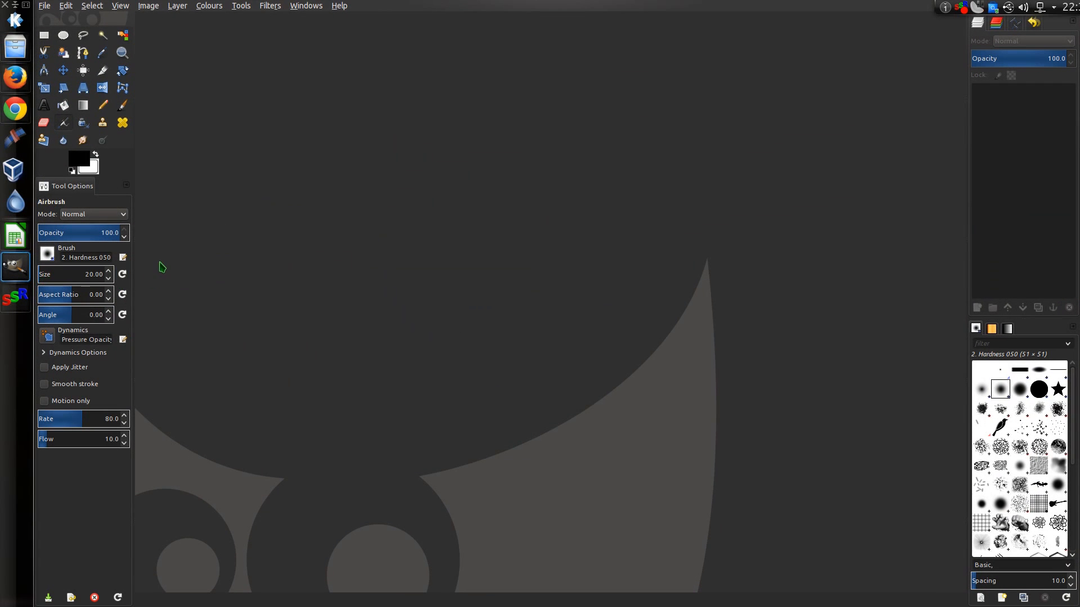
pyautogui.moveTo(200, 303)
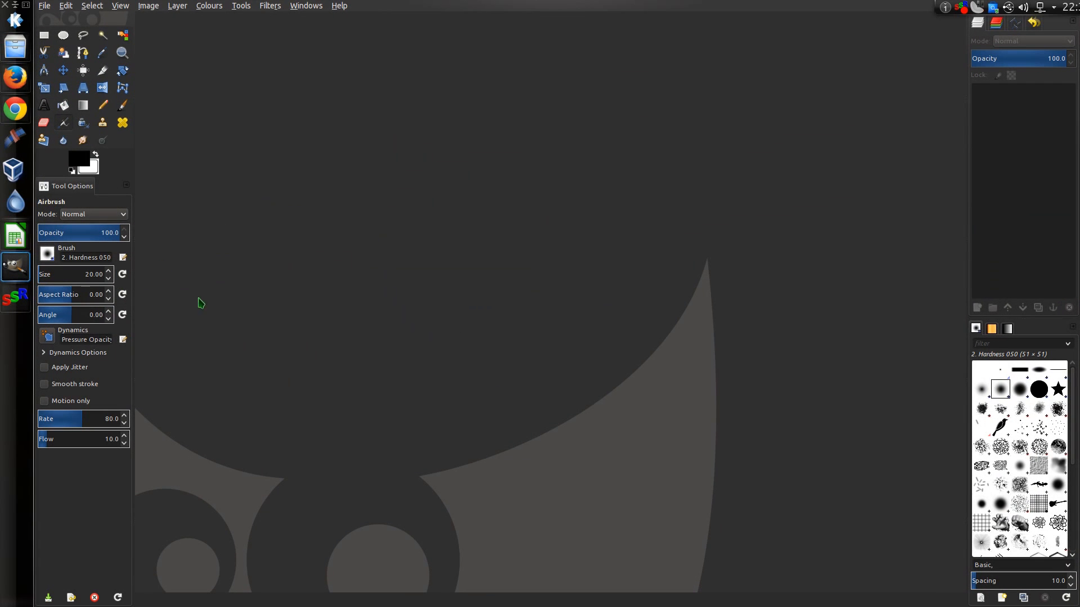
pyautogui.moveTo(64, 356)
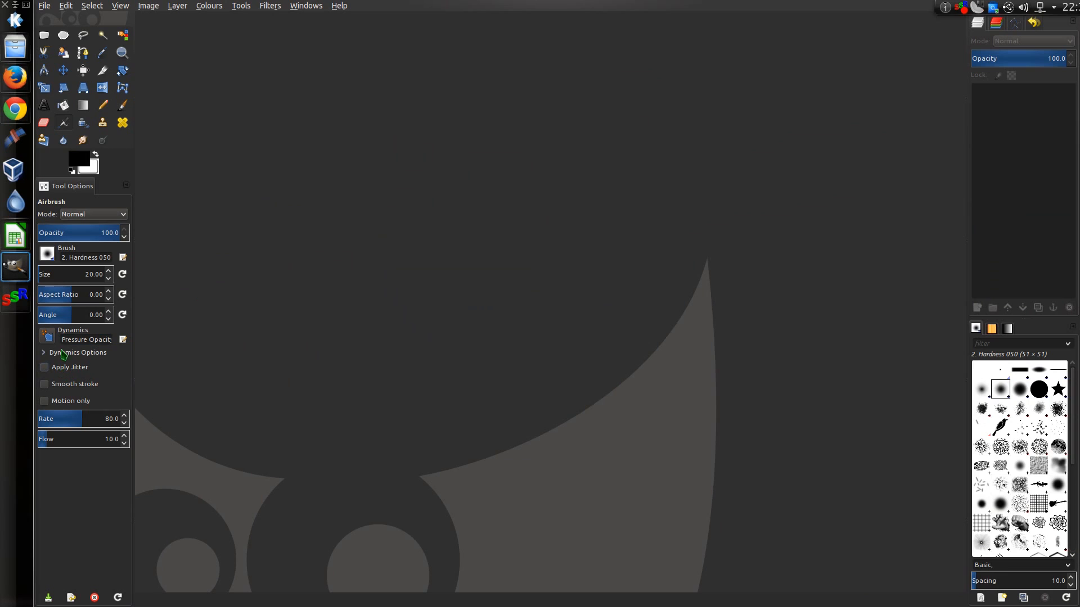
pyautogui.moveTo(77, 402)
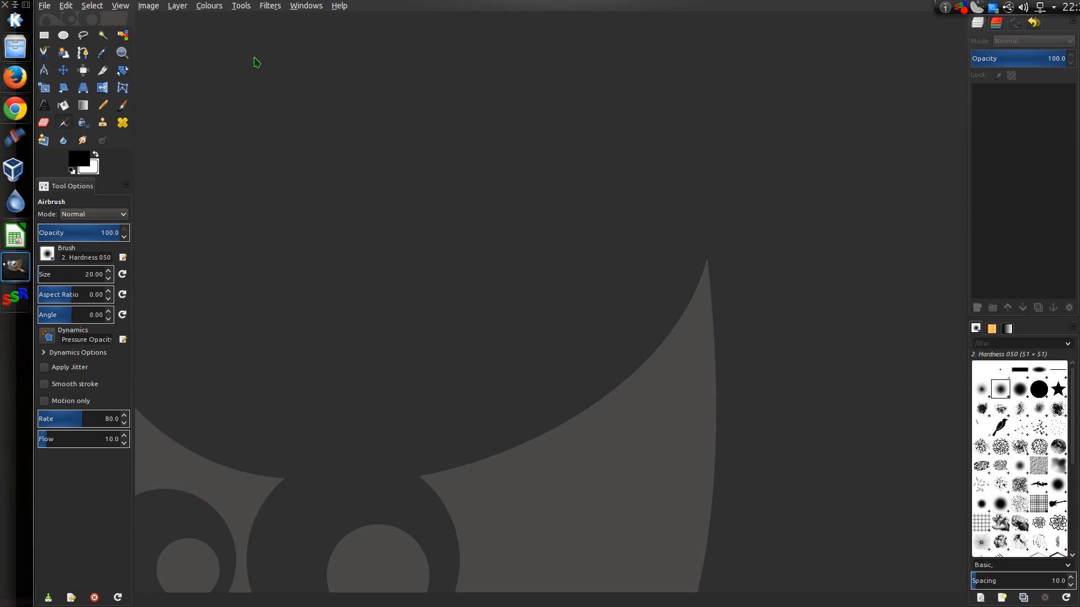
pyautogui.moveTo(195, 12)
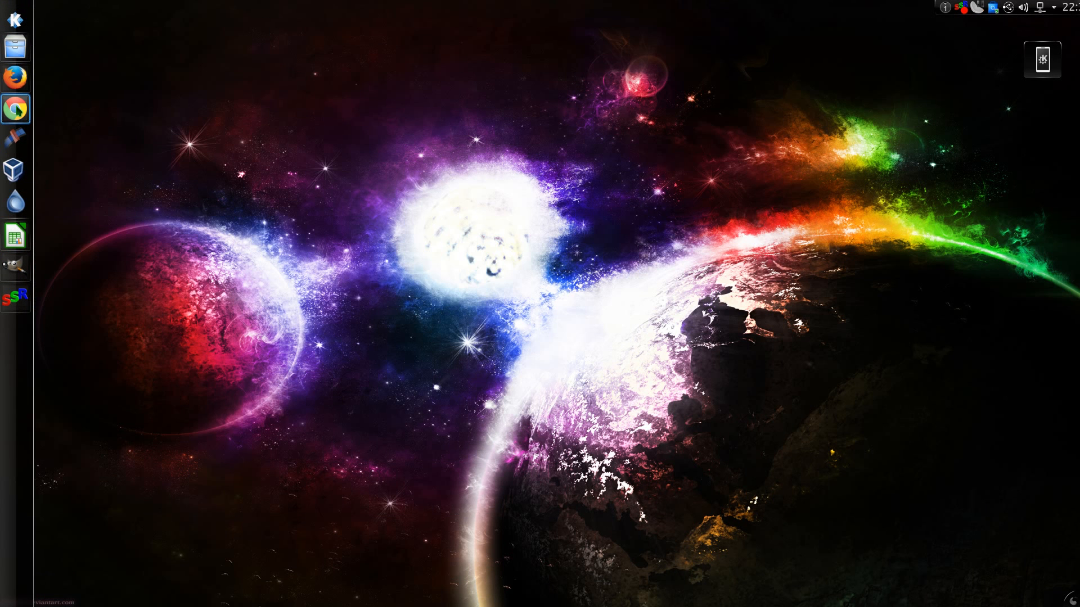
pyautogui.click(15, 108)
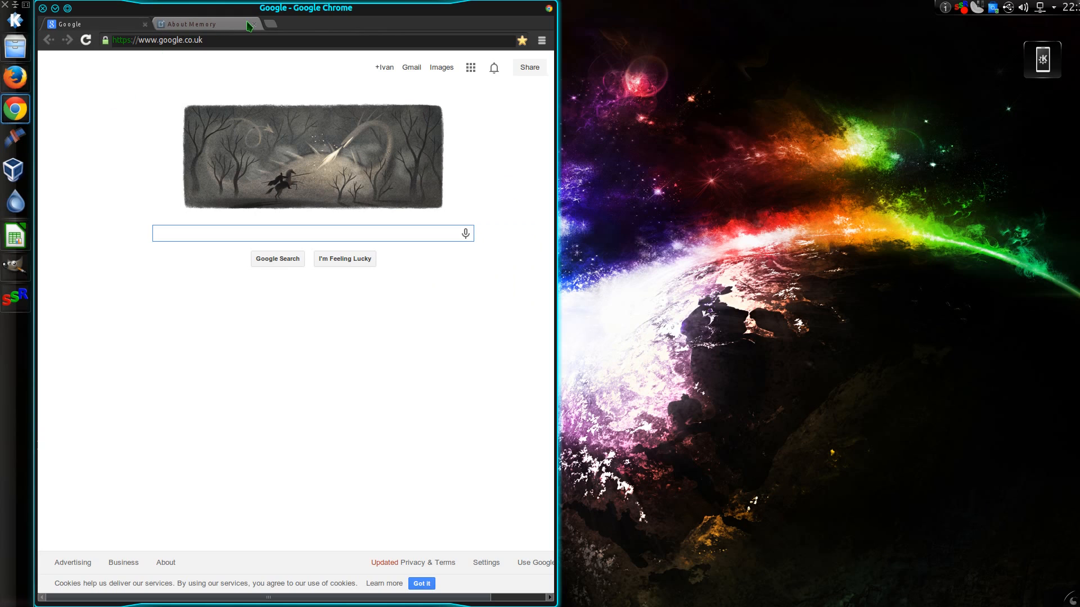
pyautogui.click(310, 234)
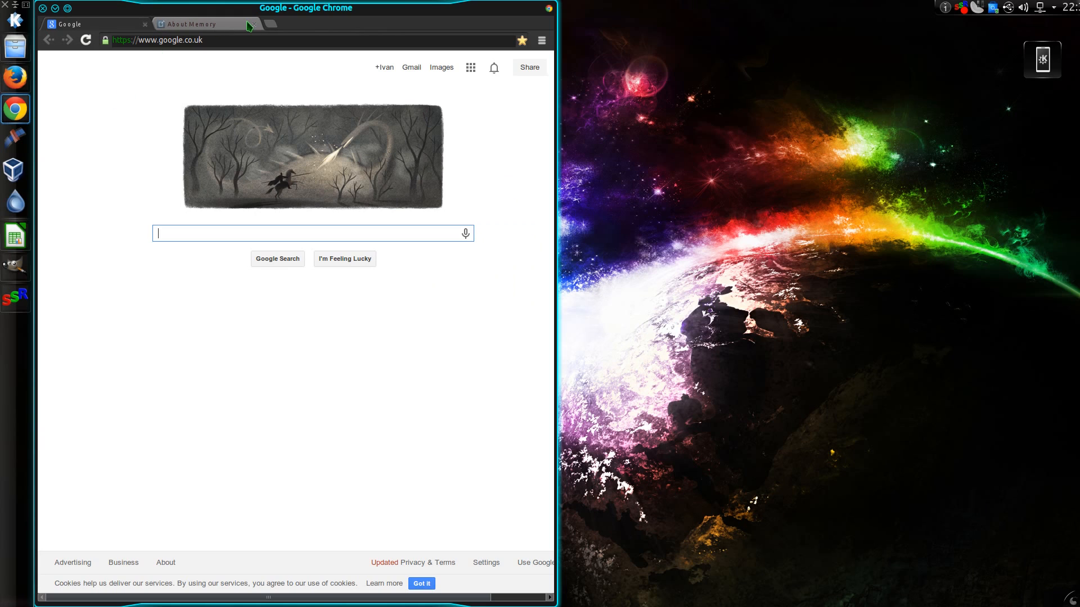
# - Search 'set' in the Homerun launcher and launch System Settings
pyautogui.click(200, 24)
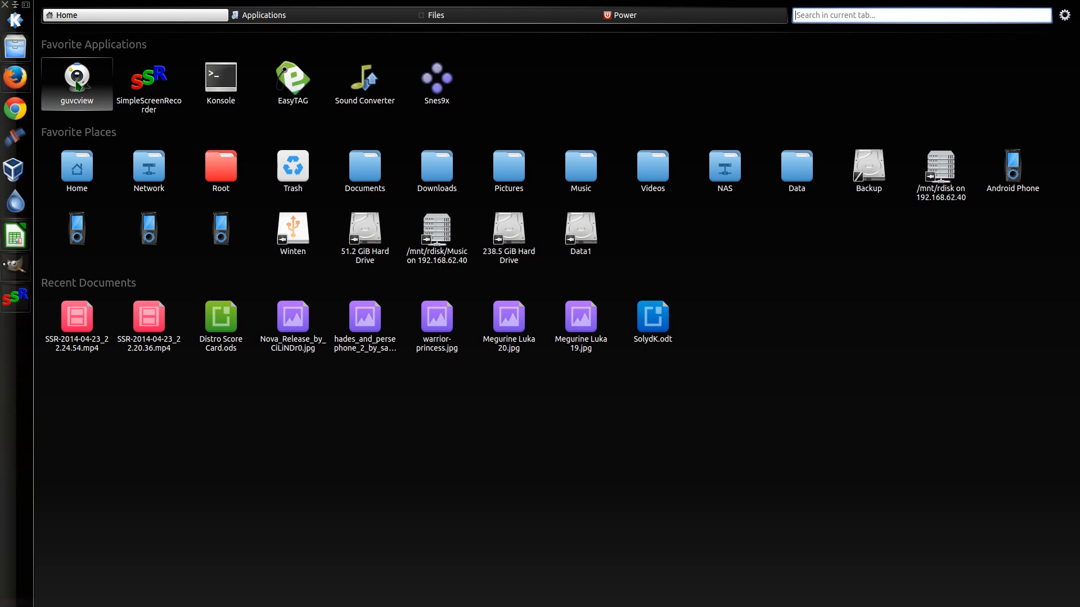
pyautogui.write('s')
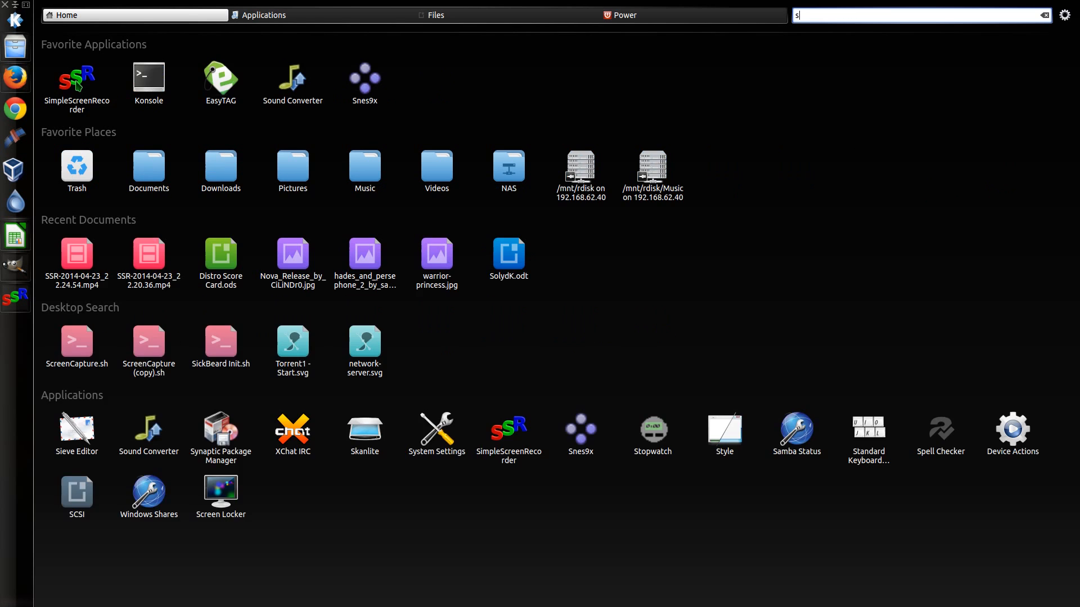
pyautogui.write('et')
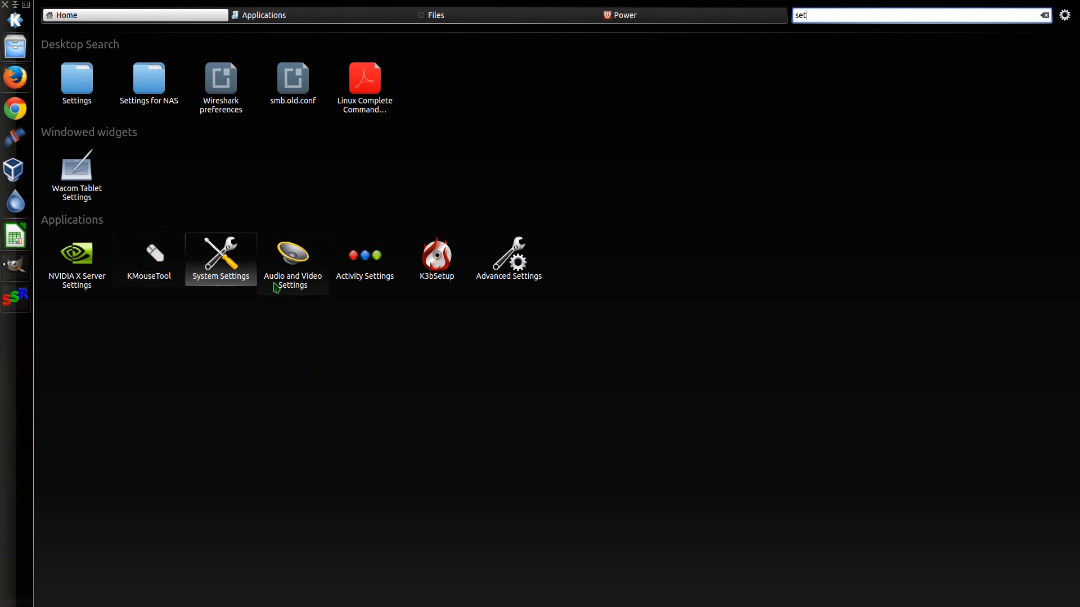
pyautogui.doubleClick(221, 257)
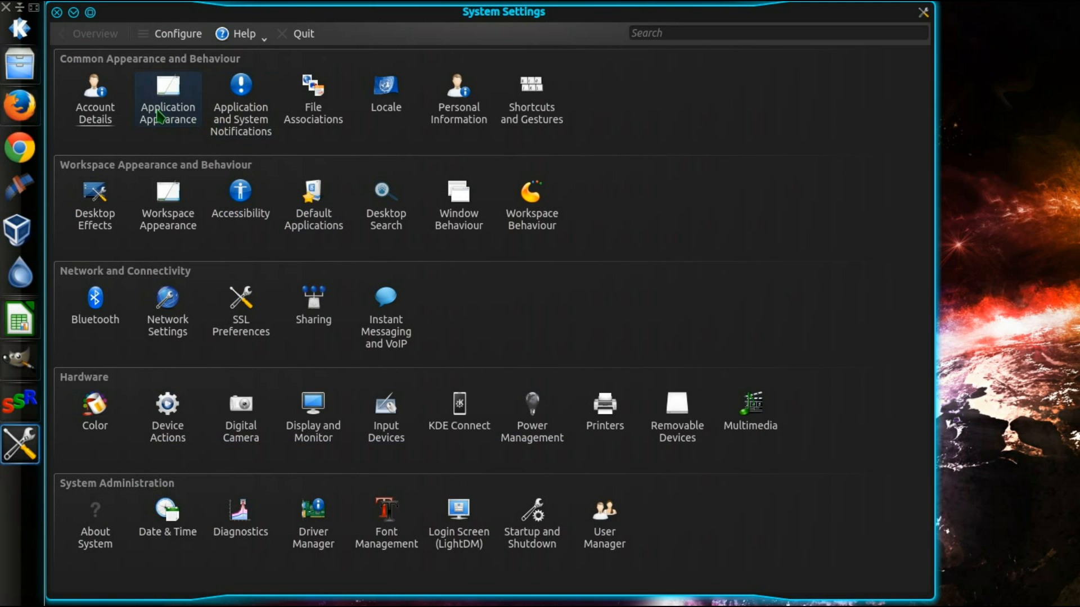
# - Open Application Appearance > Fonts and the anti-aliasing Configure dialog
pyautogui.click(167, 94)
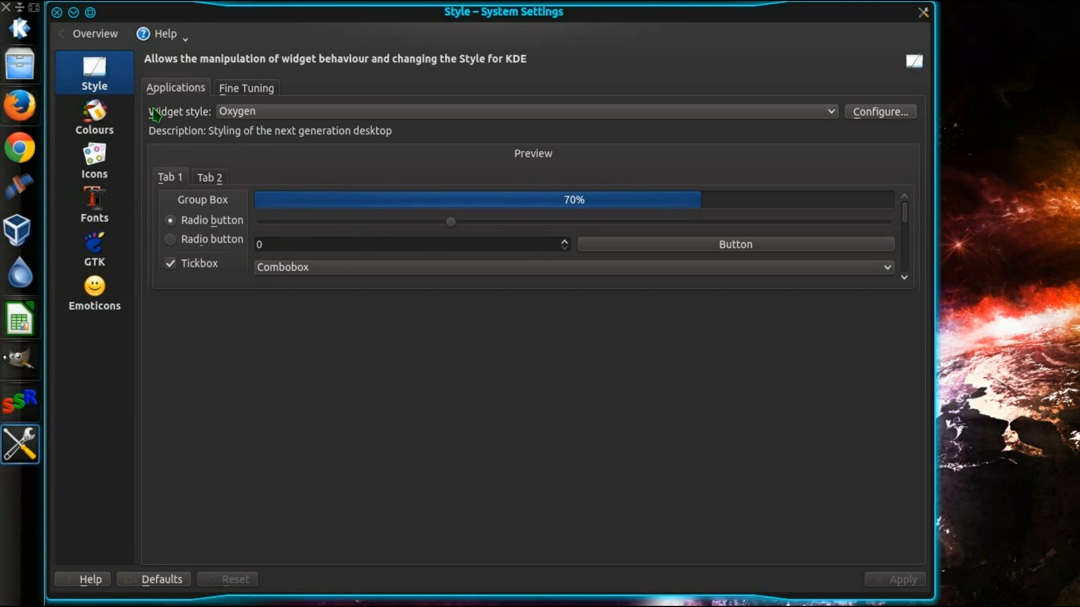
pyautogui.click(94, 203)
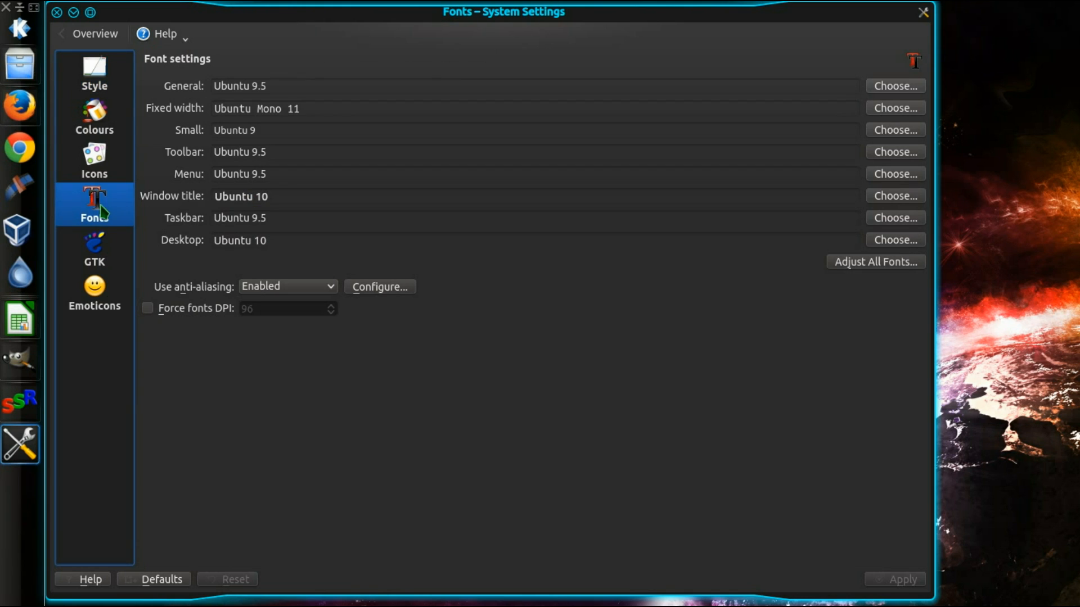
pyautogui.moveTo(282, 109)
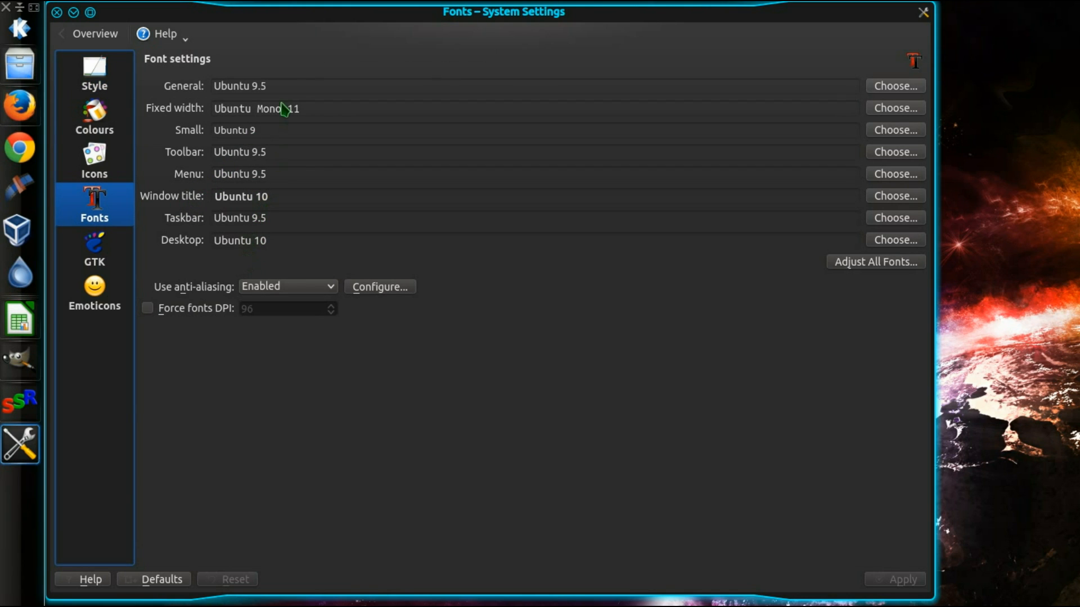
pyautogui.moveTo(343, 285)
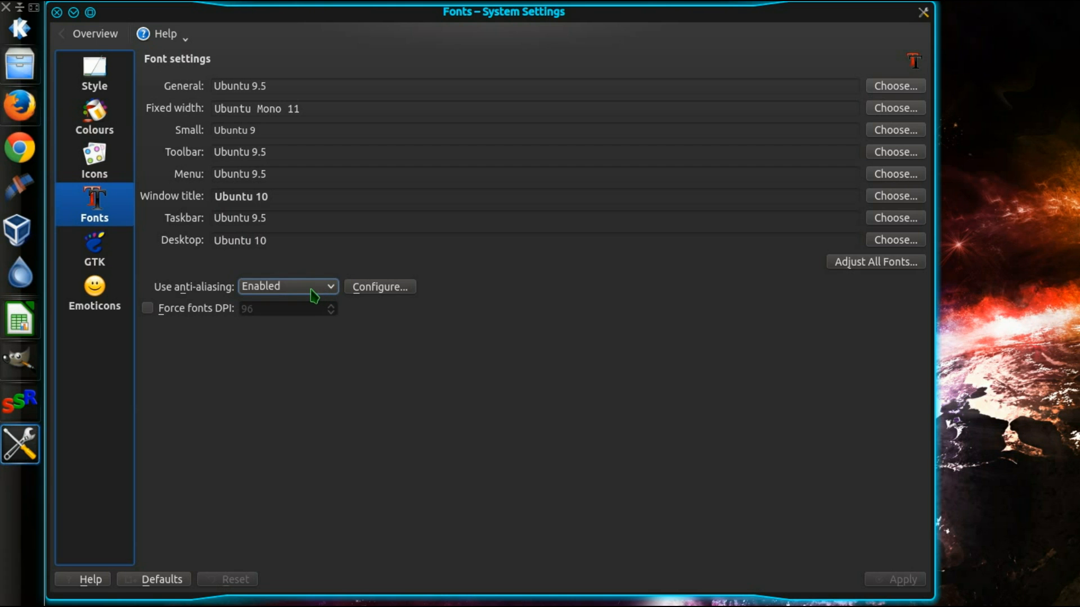
pyautogui.click(288, 287)
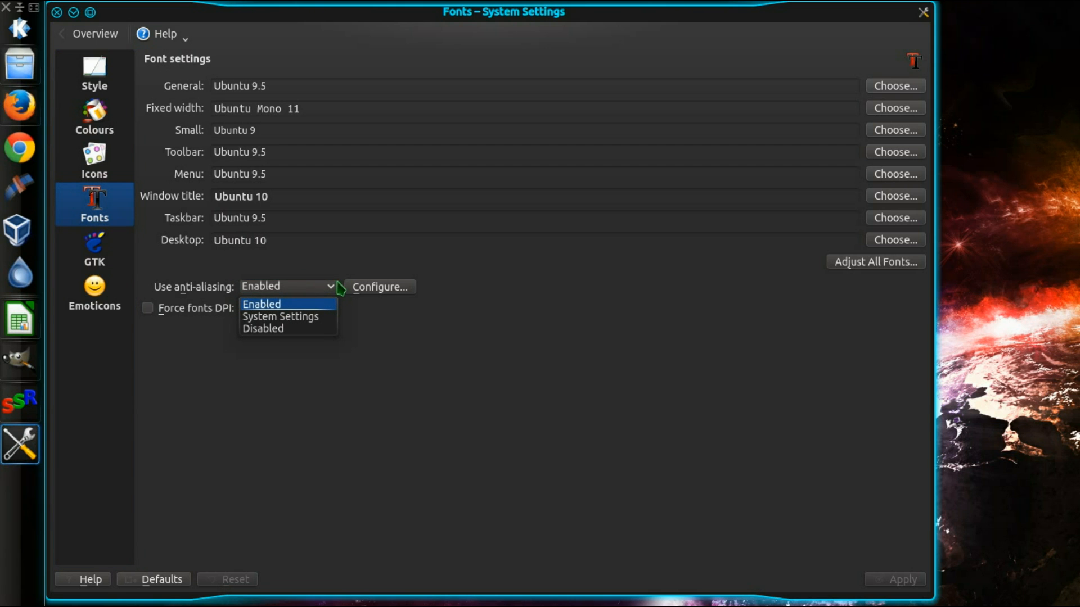
pyautogui.click(379, 287)
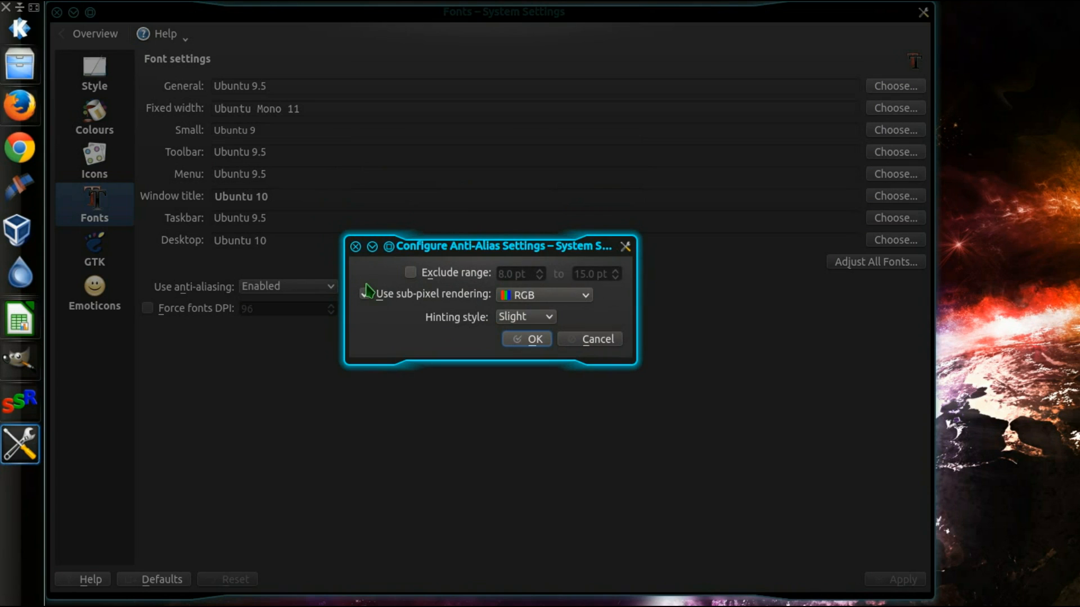
# - Choose RGB sub-pixel rendering and Slight hinting, then confirm with OK
pyautogui.click(365, 295)
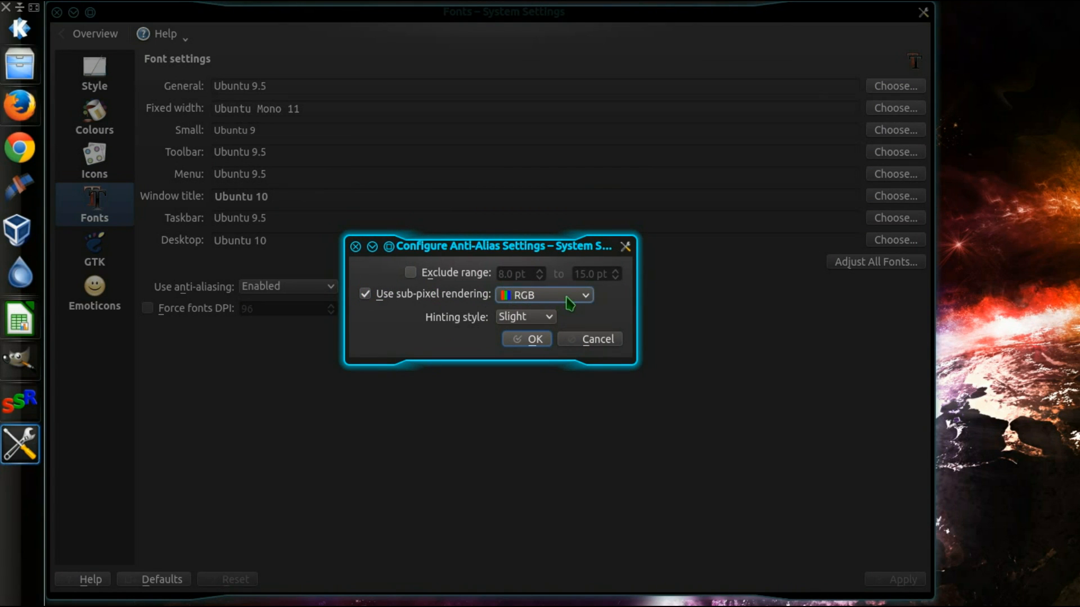
pyautogui.click(543, 295)
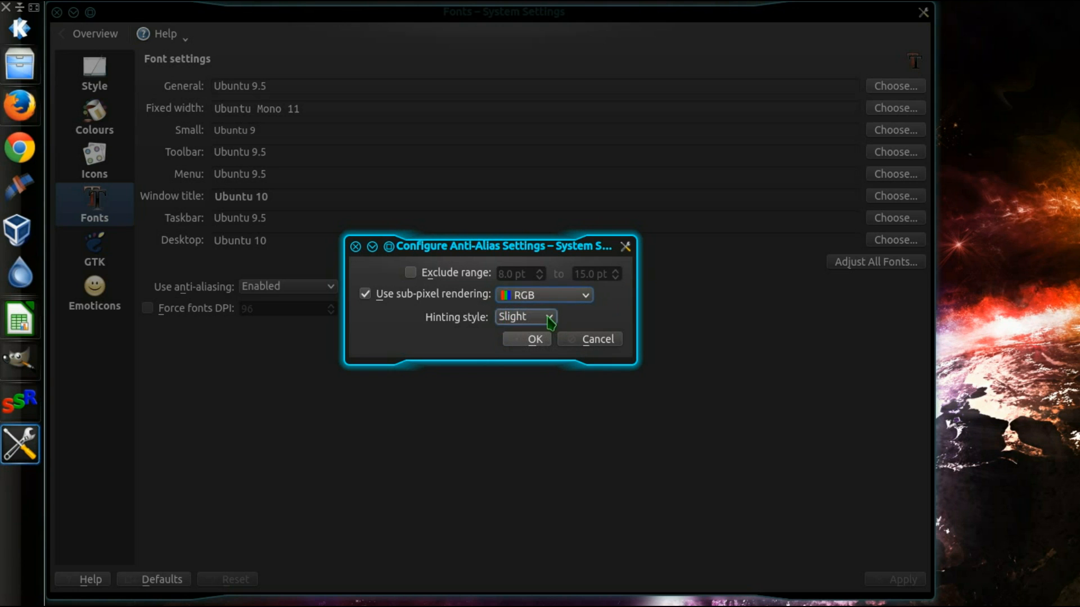
pyautogui.click(525, 317)
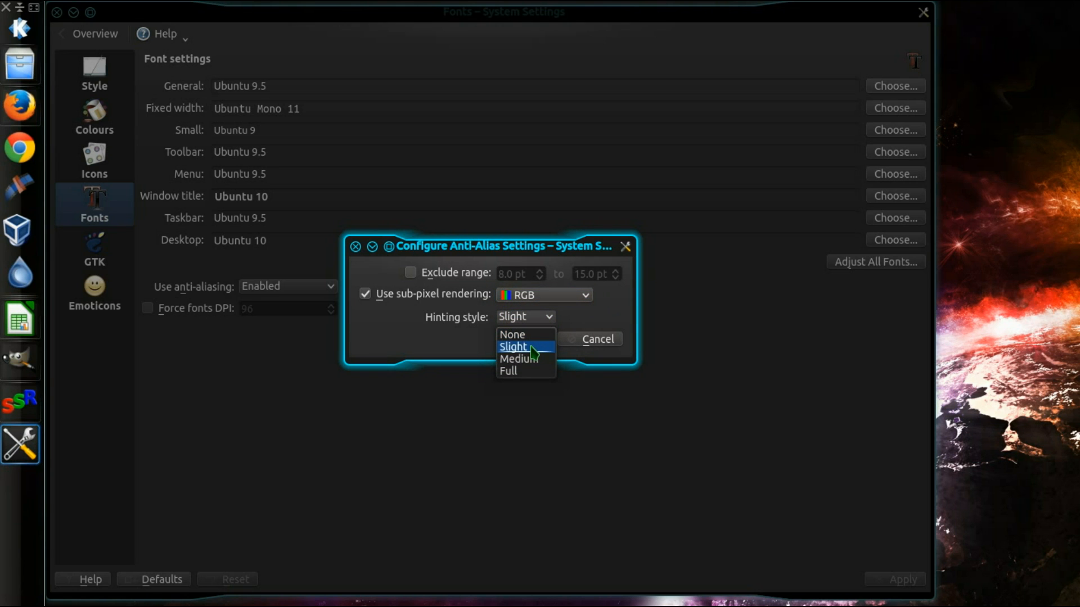
pyautogui.click(526, 346)
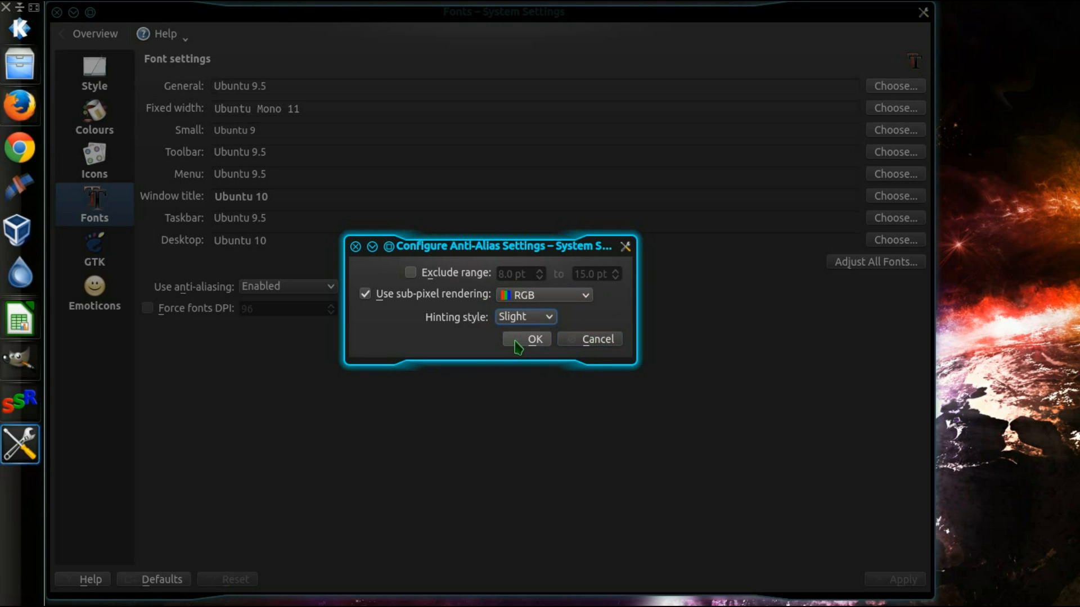
pyautogui.click(535, 339)
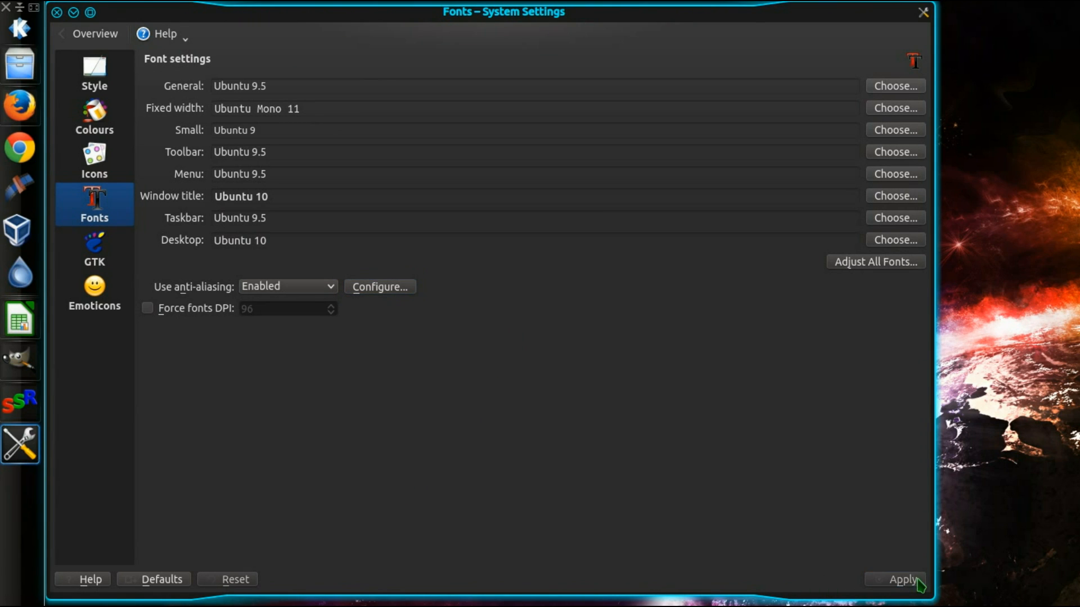
# - Apply the font changes and switch to the GTK styles page
pyautogui.click(904, 579)
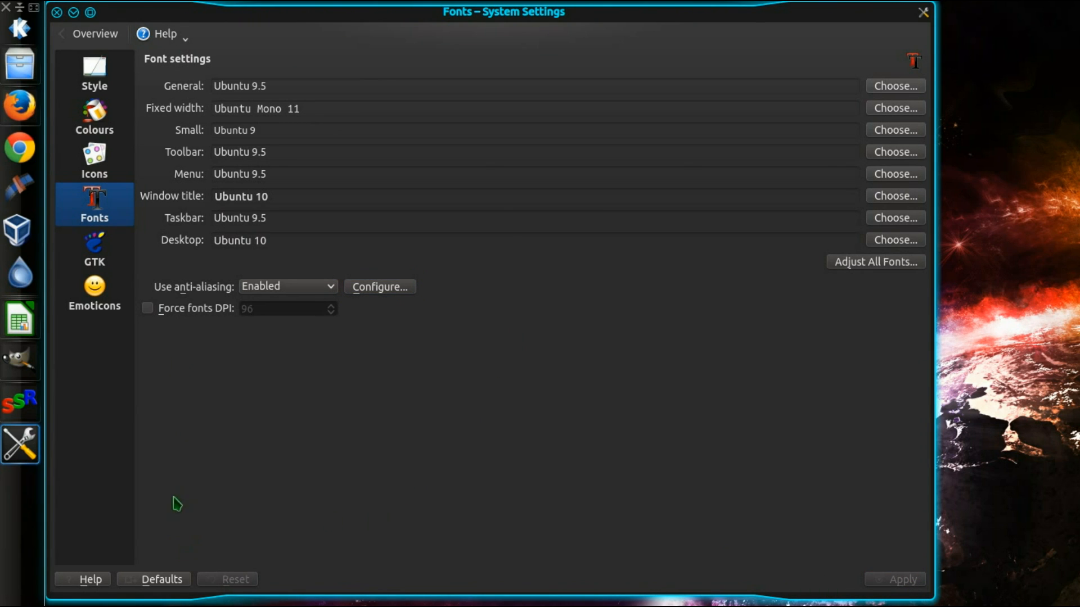
pyautogui.click(94, 247)
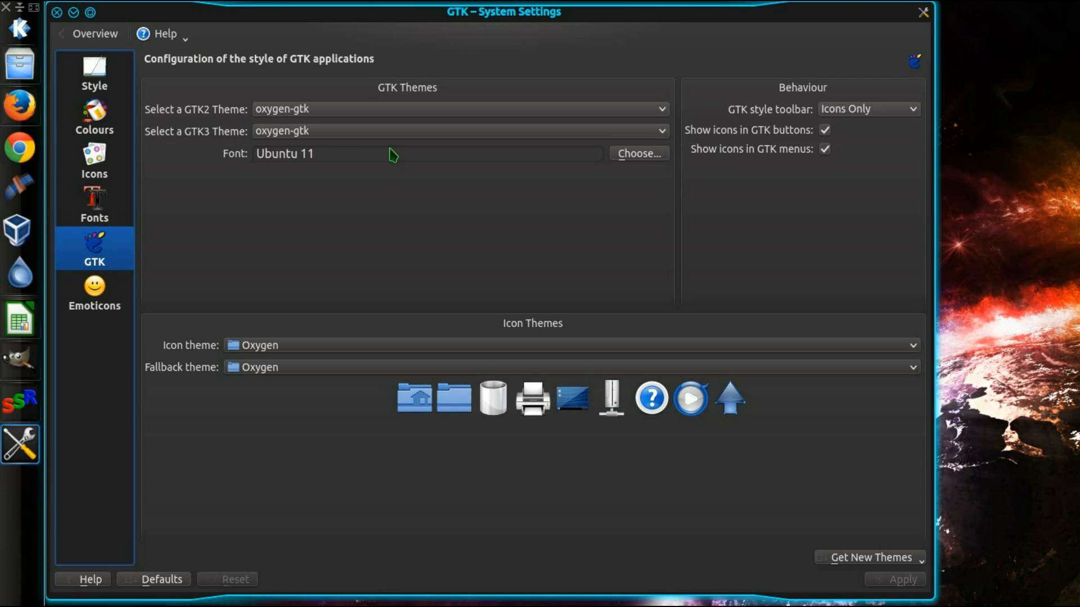
pyautogui.moveTo(595, 181)
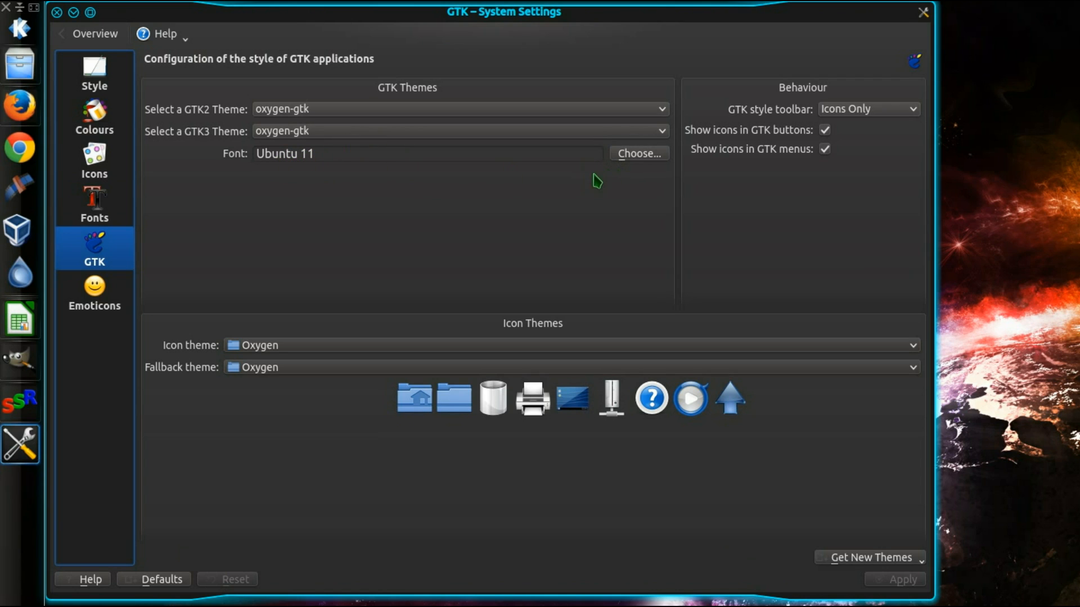
pyautogui.moveTo(612, 194)
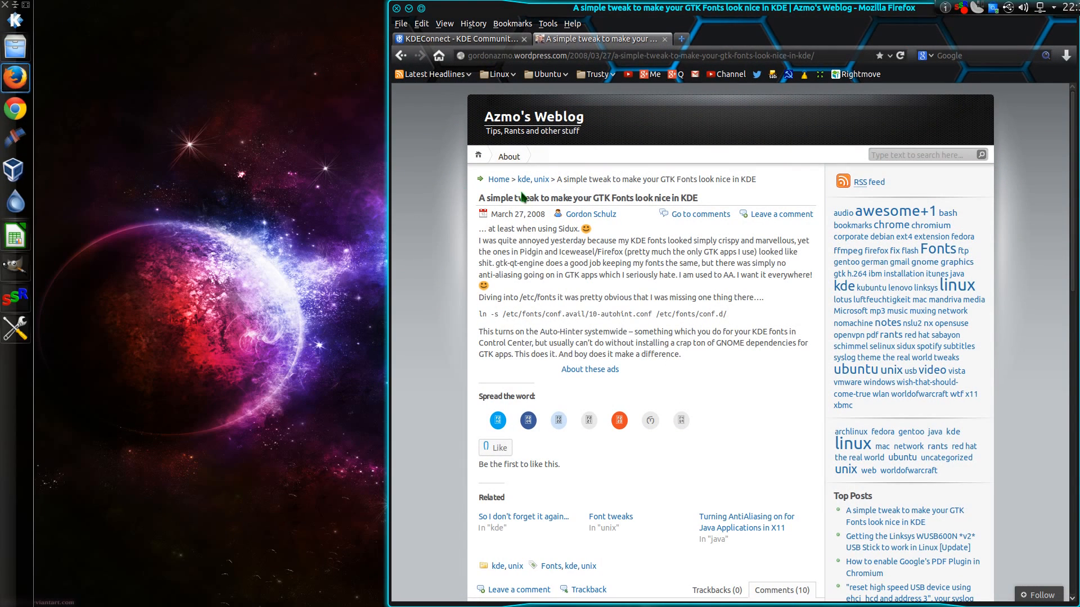
pyautogui.moveTo(575, 298)
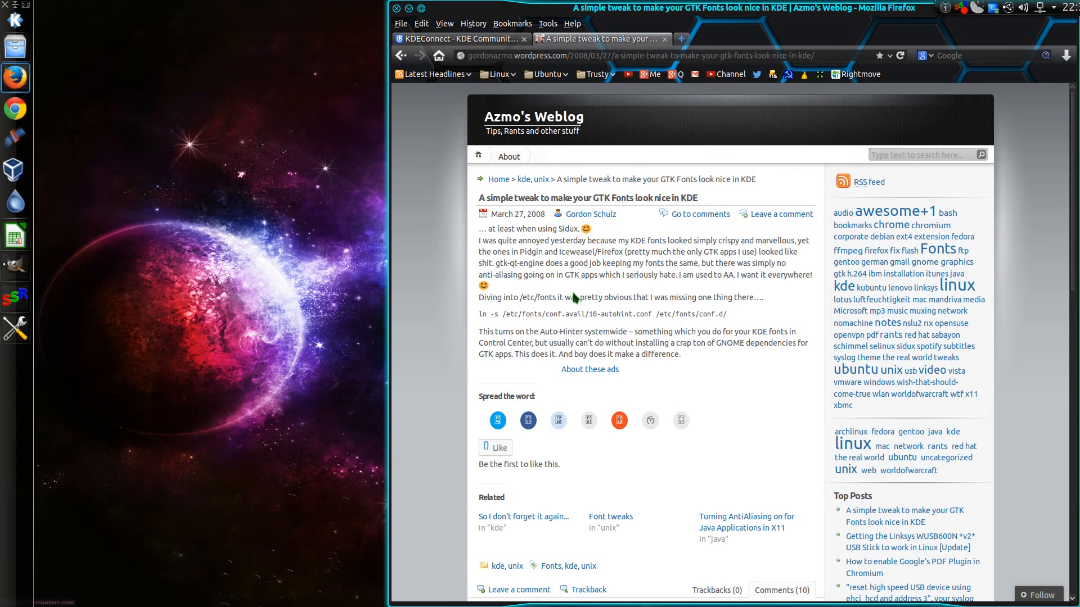
pyautogui.moveTo(520, 215)
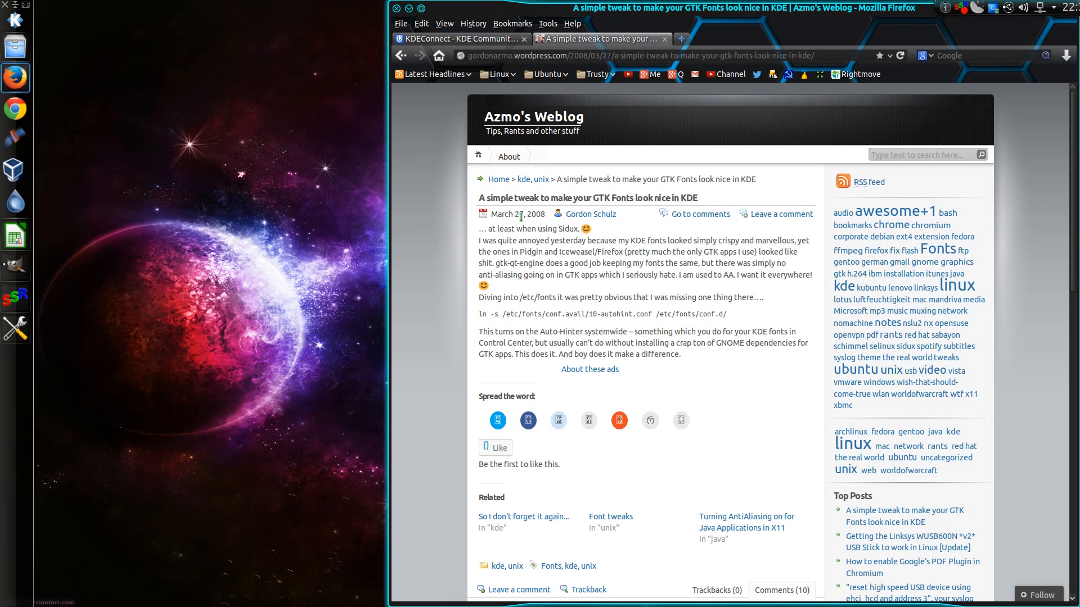
pyautogui.moveTo(499, 295)
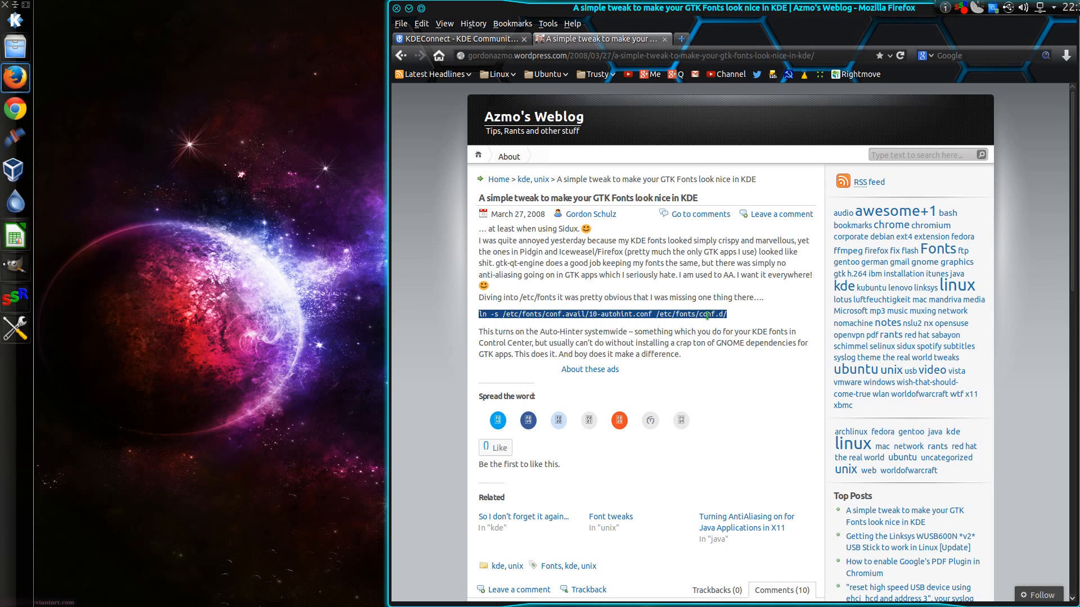
# - Copy the highlighted ln -s autohint command from the blog post
pyautogui.rightClick(707, 315)
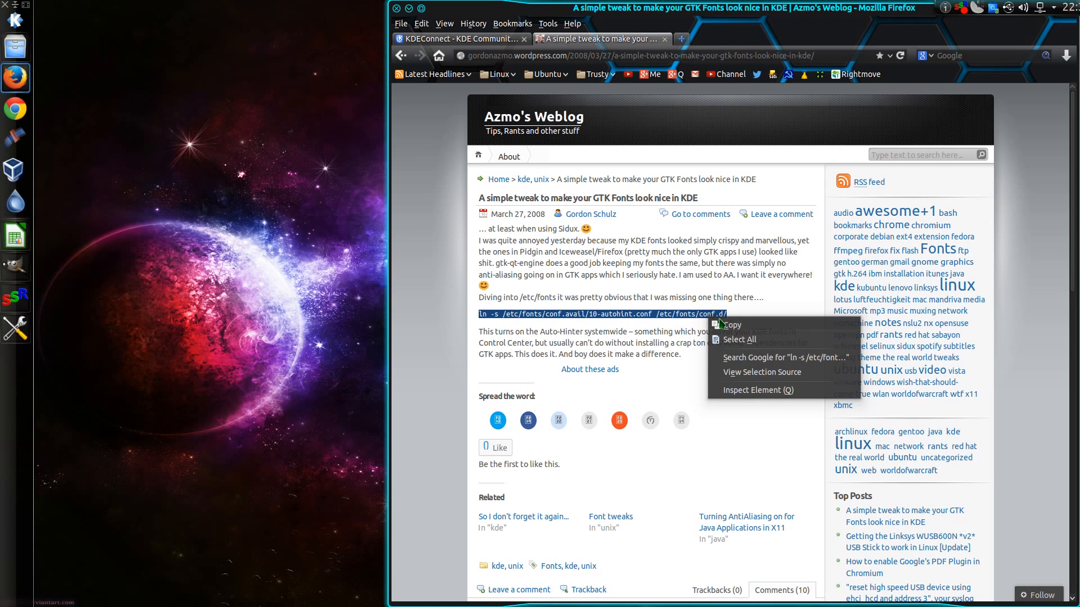
pyautogui.moveTo(736, 328)
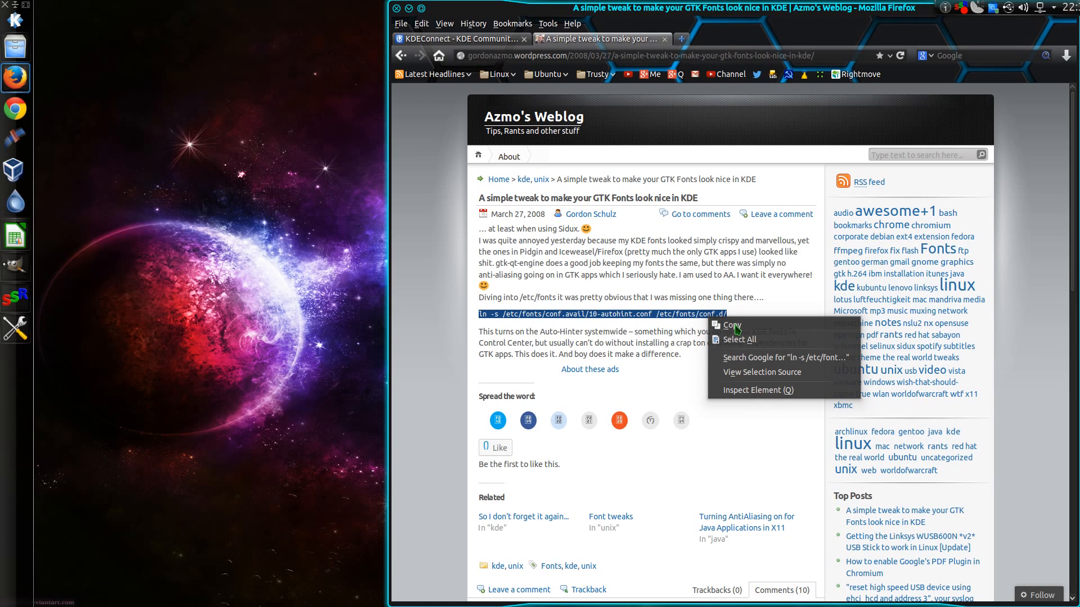
pyautogui.click(731, 325)
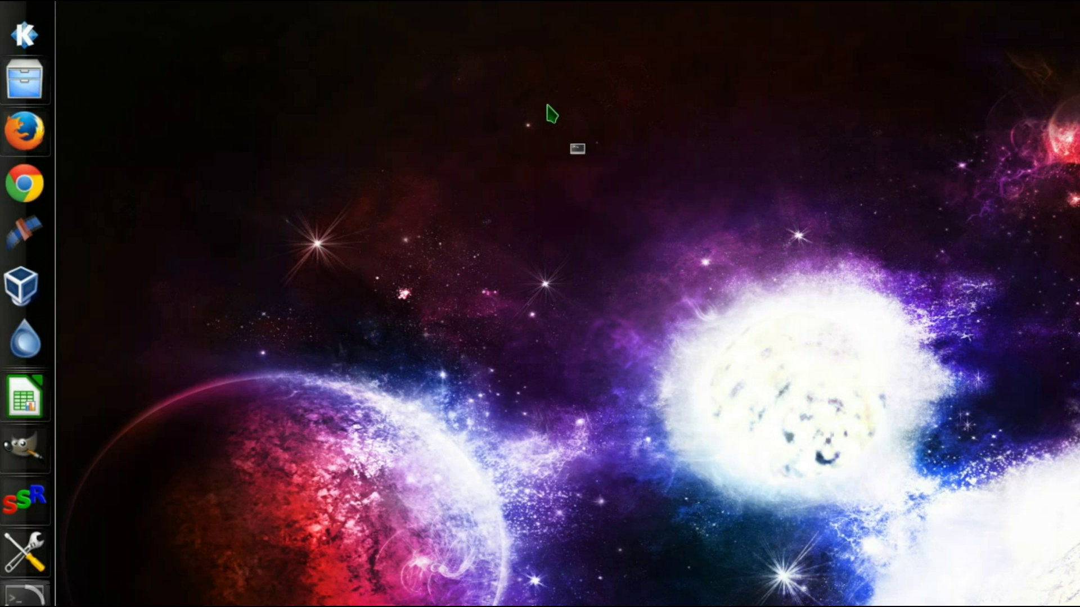
# - In Konsole, enter 'ln -s /etc/fonts/conf.avail/10-autohint.conf /etc/fonts/conf.d/', then close it
pyautogui.click(21, 599)
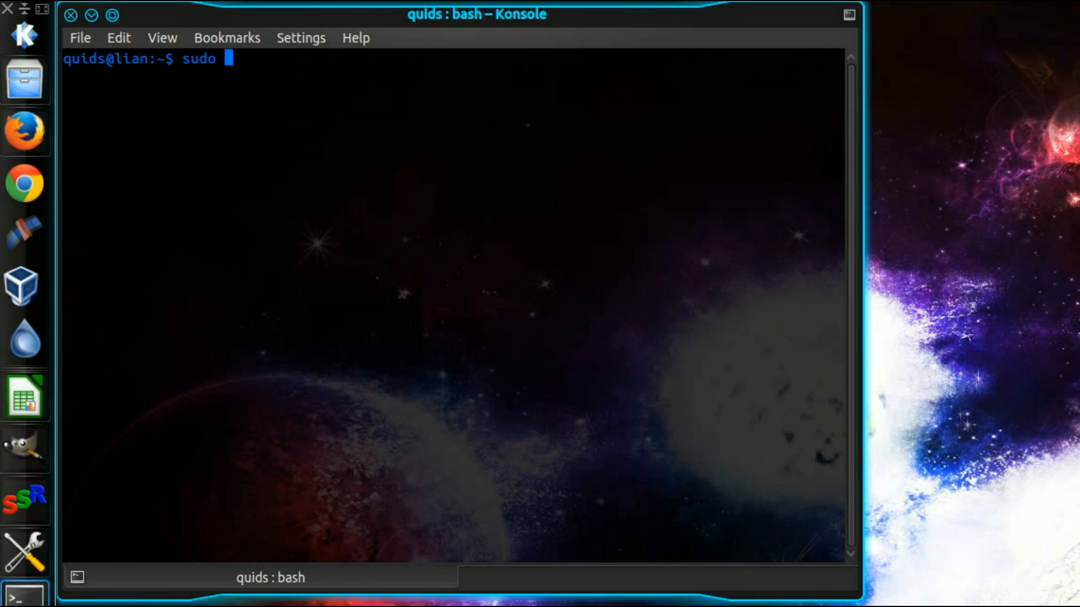
pyautogui.write('ln -s /etc/fonts/conf.avail/10-autohint.conf /etc/fonts/conf.d/')
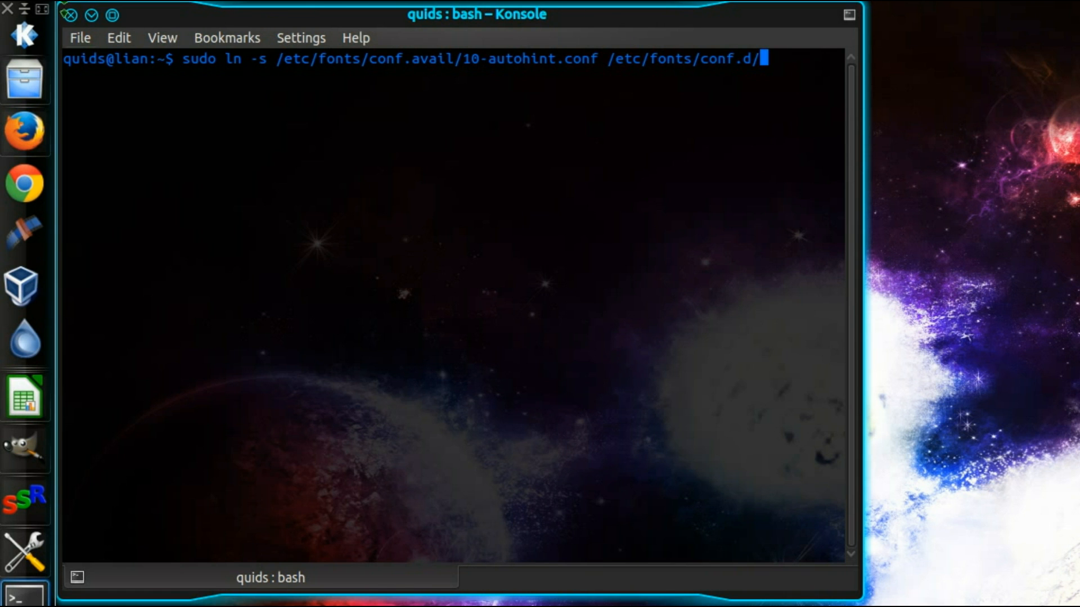
pyautogui.moveTo(66, 19)
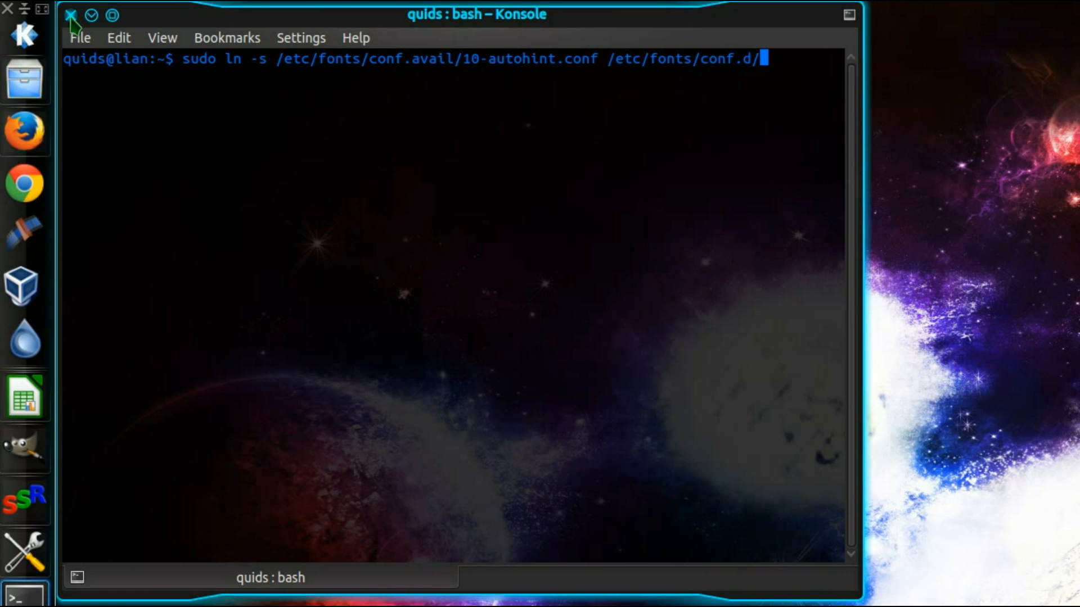
pyautogui.click(66, 18)
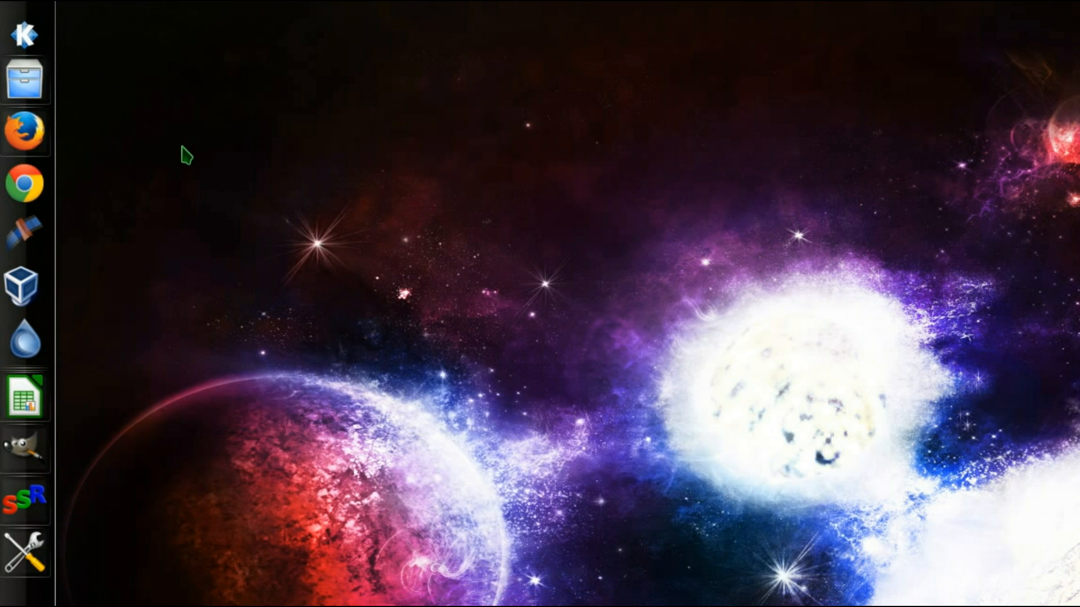